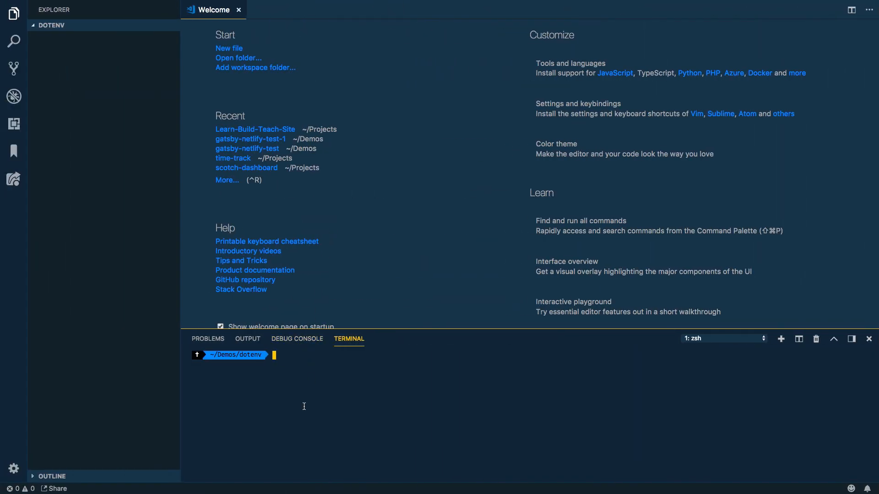
Run npm init naming the package dotenv-test, described 'Test for dotenv package', accepting defaults
type("npm init")
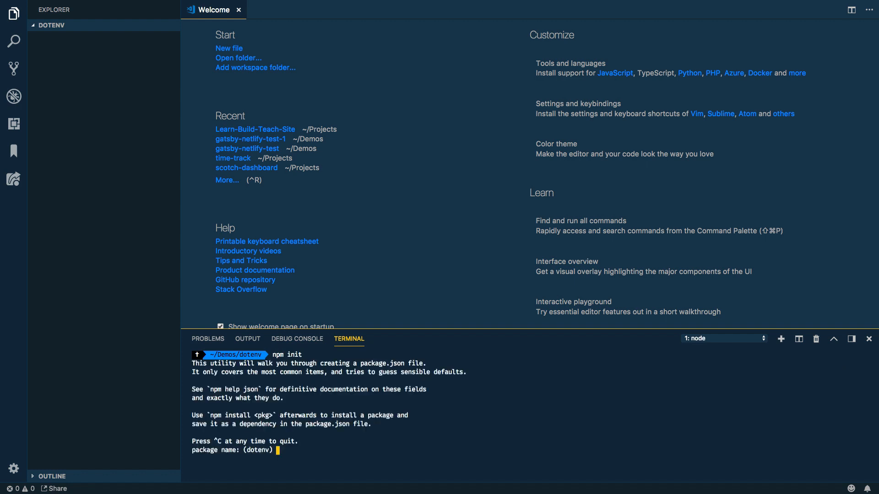
type("dotenv-test")
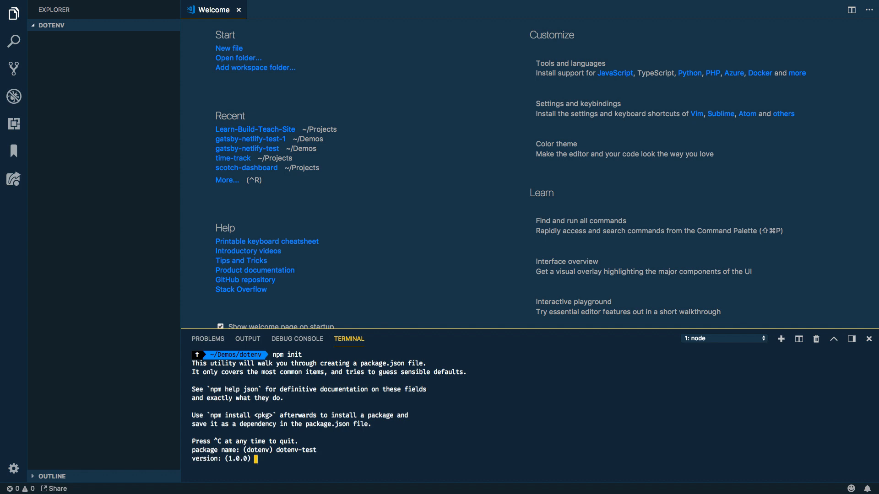
type("T")
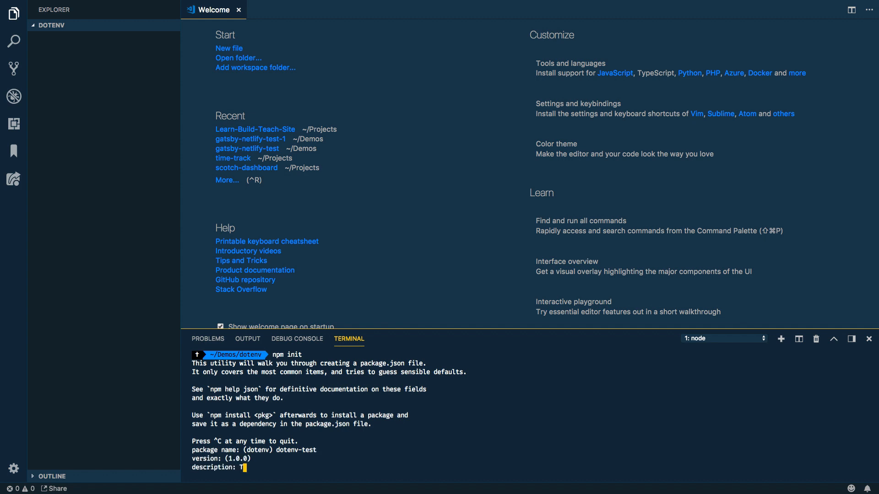
type("est for dotenv package")
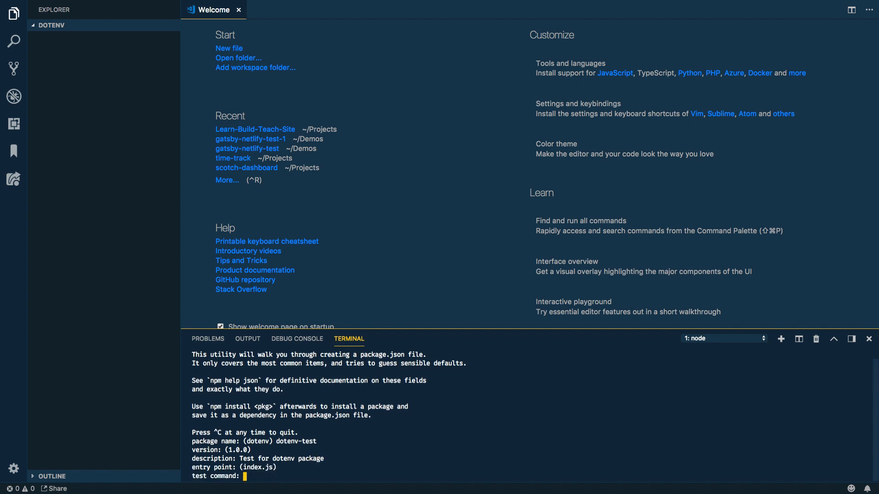
key("Enter")
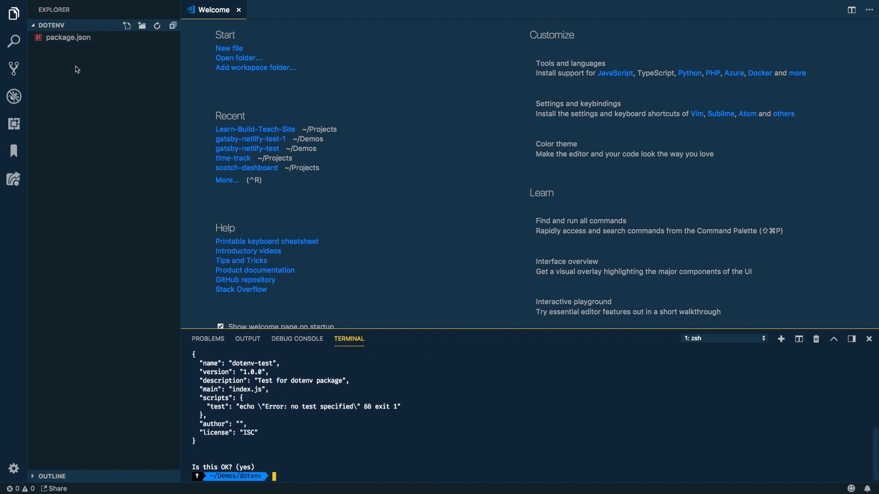
mouse_move(307, 475)
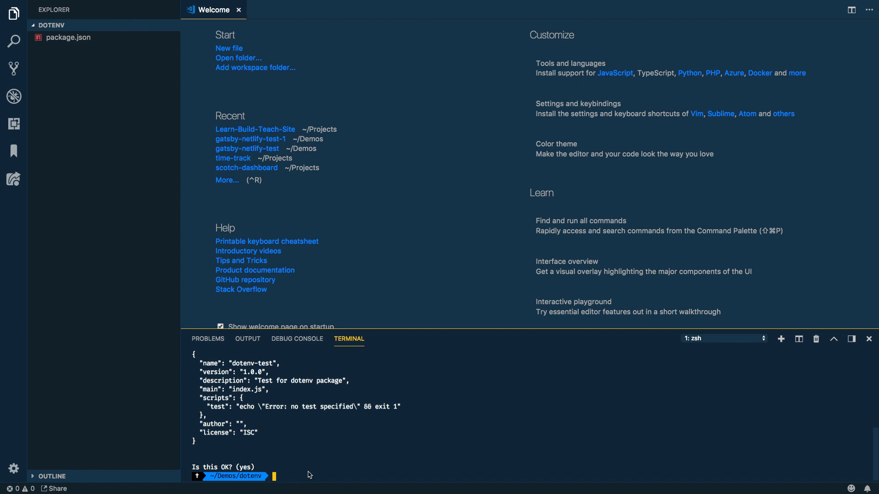
Run npm install express to add Express 4.16.4 to the project
type("npm")
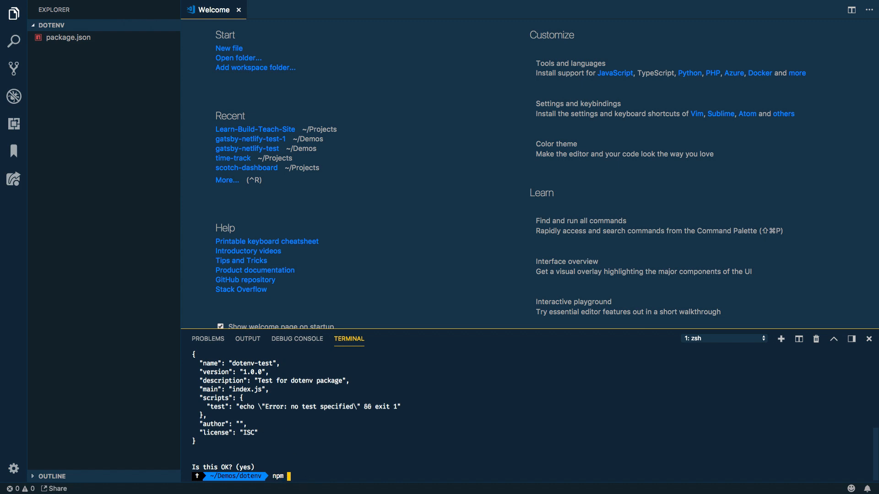
type("install e")
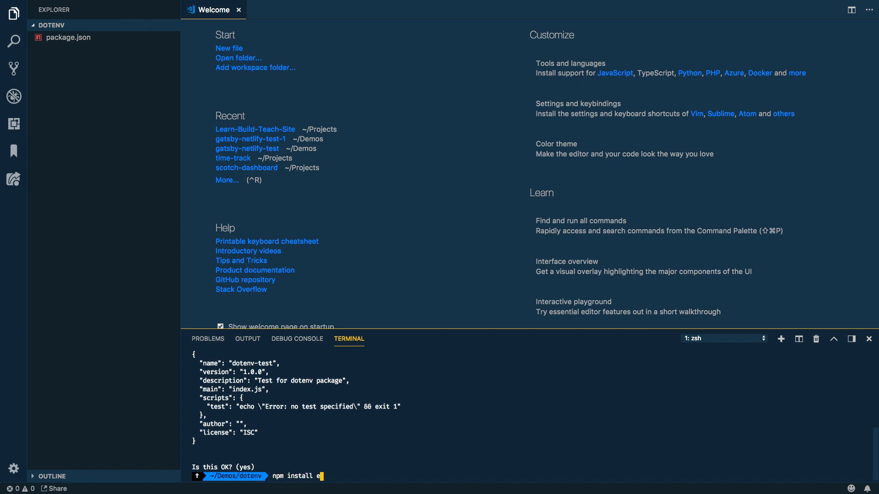
type("xpress")
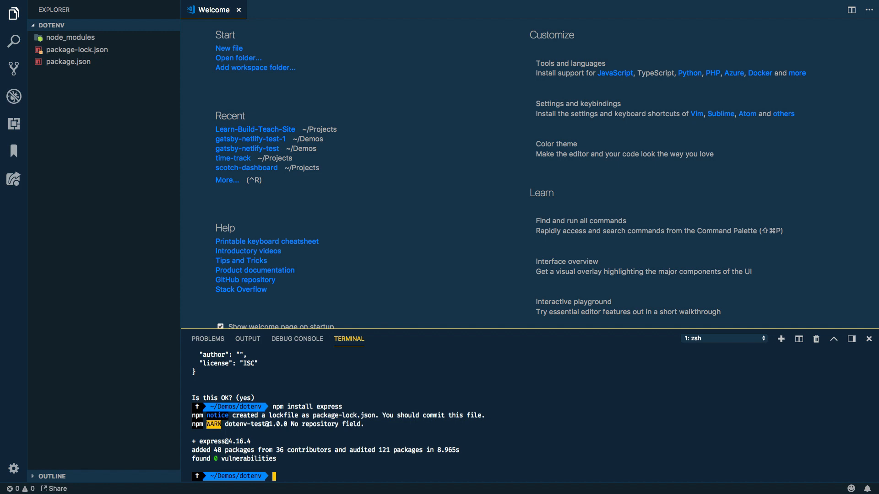
mouse_move(395, 471)
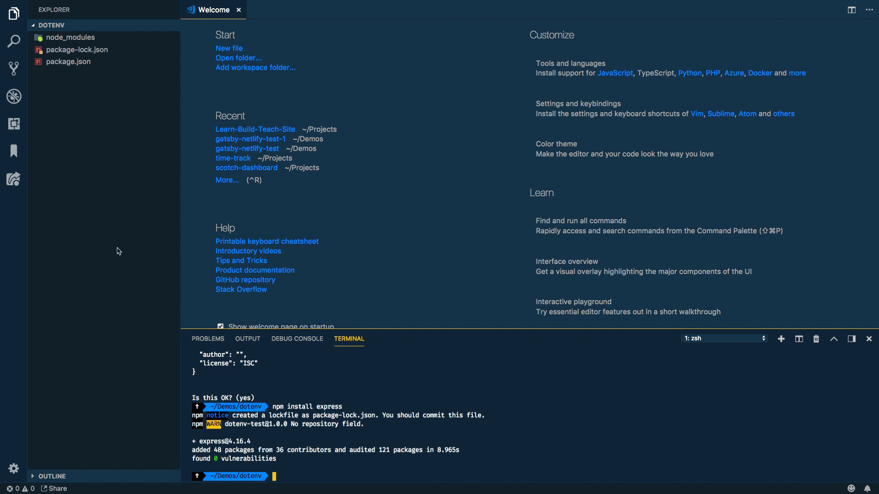
Create an empty index.js file with touch
type("touch")
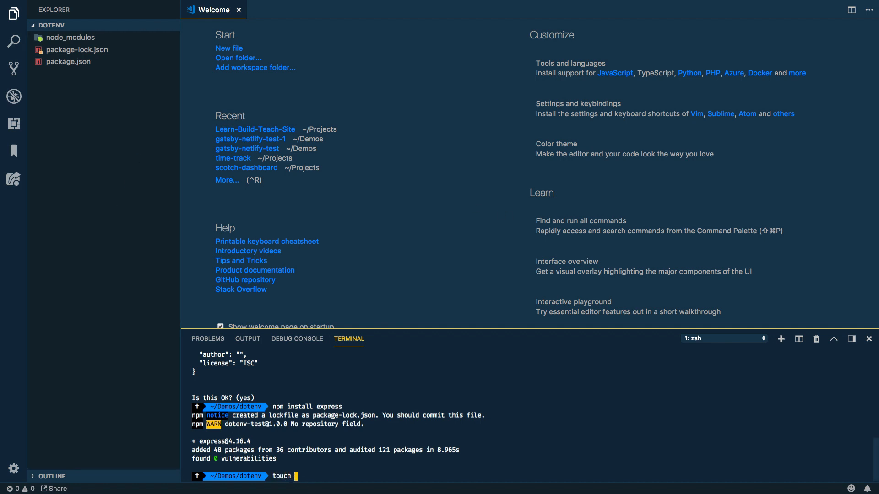
type("index.js")
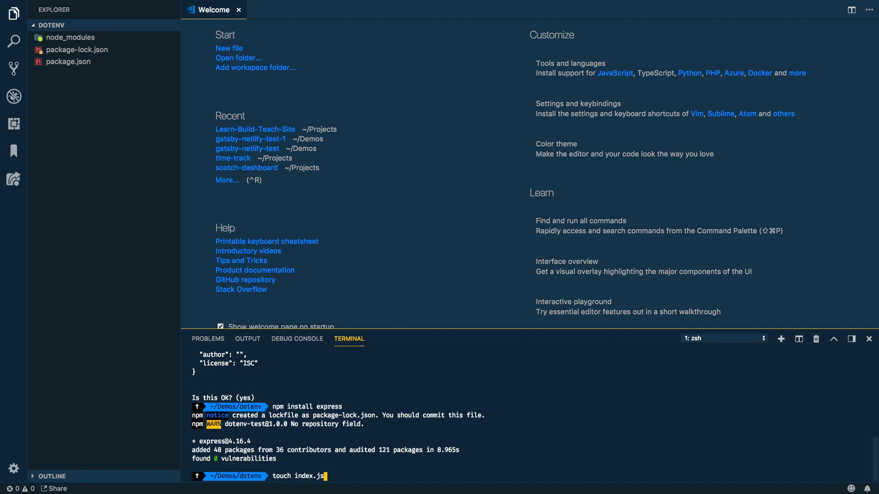
key("enter")
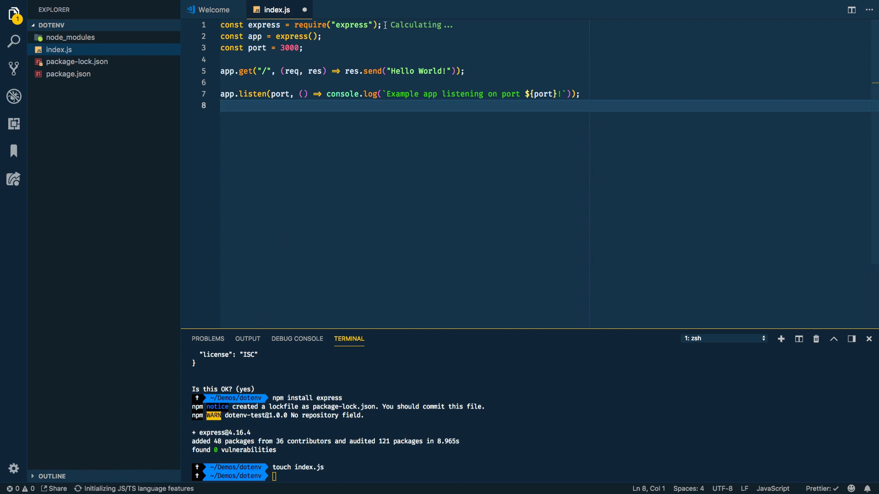
Go over the Hello World Express code on port 3000 and save index.js
double_click(254, 36)
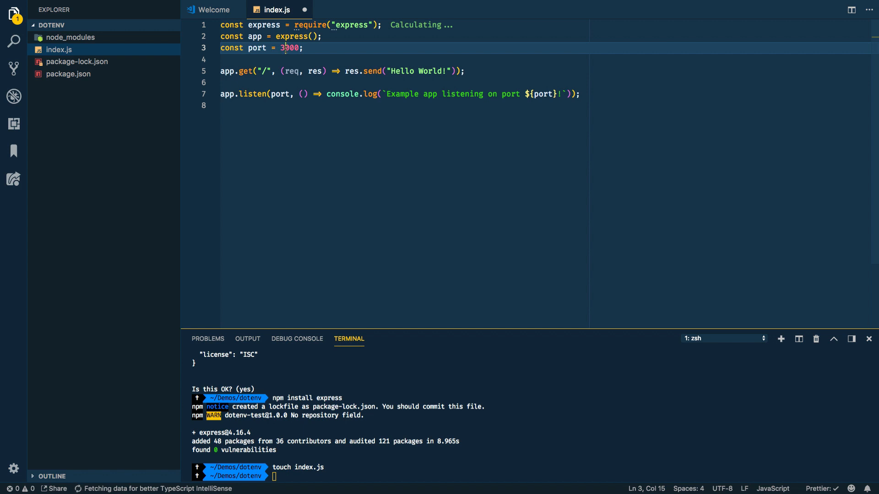
mouse_move(343, 83)
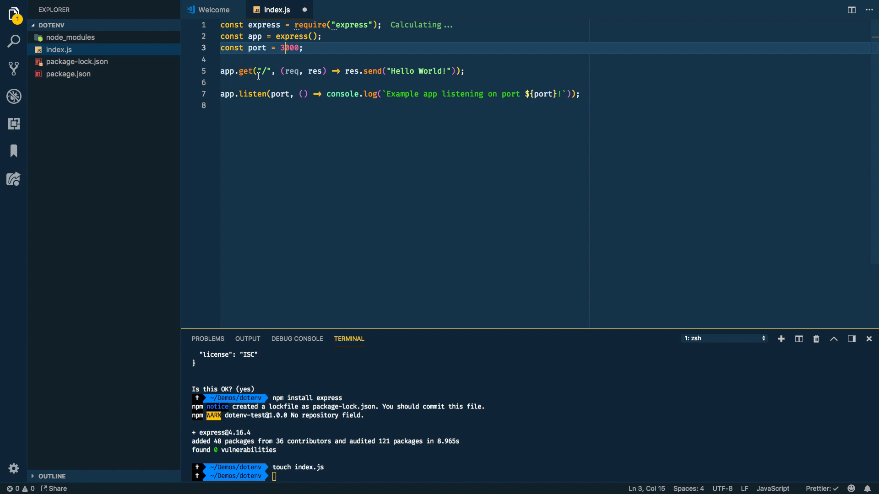
double_click(246, 71)
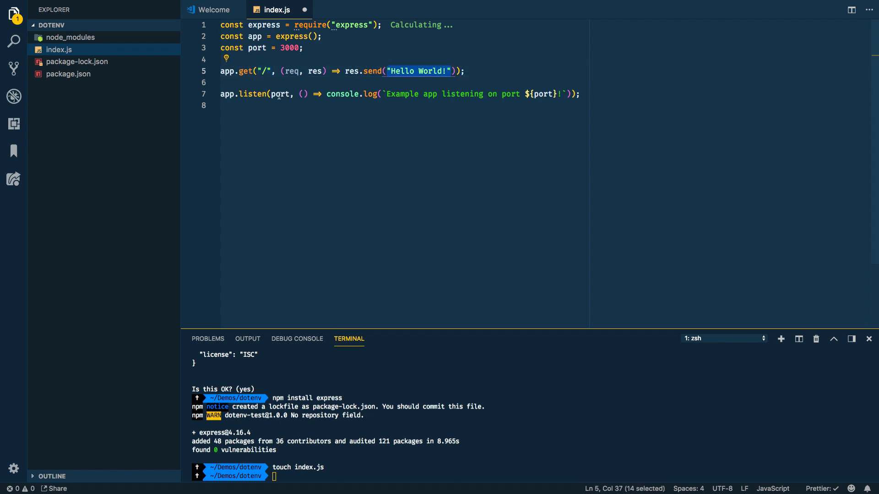
left_click(247, 72)
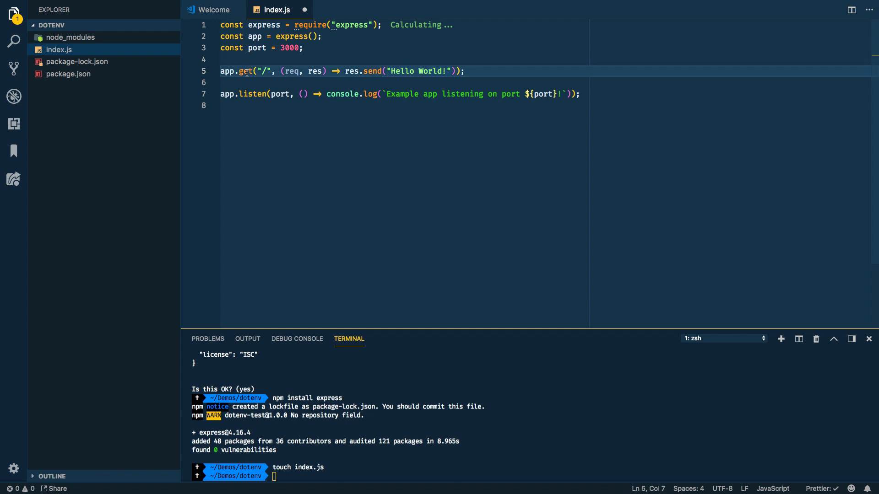
left_click(254, 94)
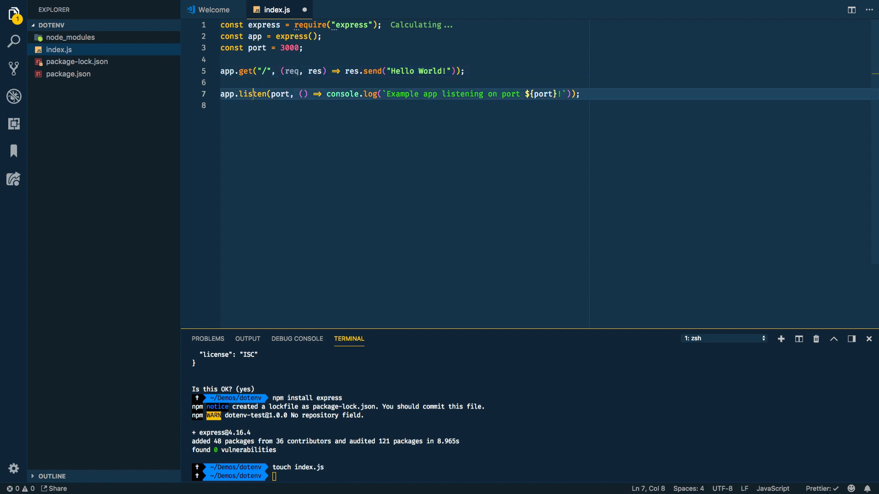
double_click(282, 94)
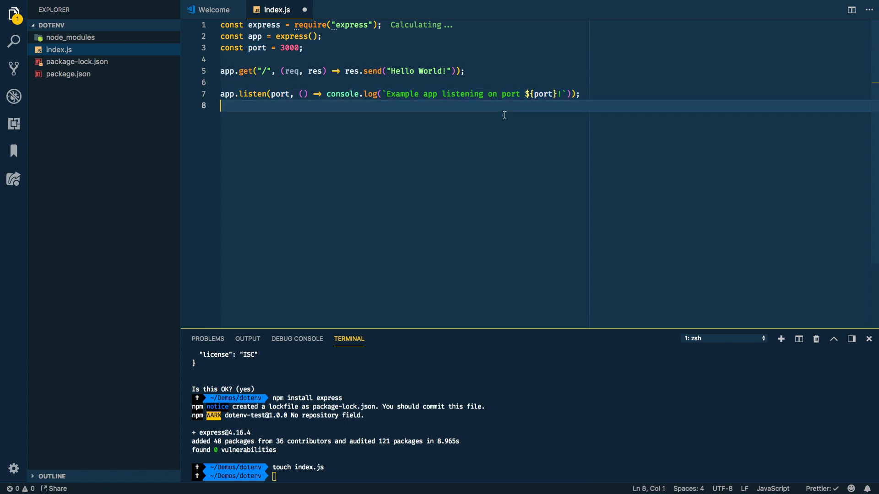
key("cmd+s")
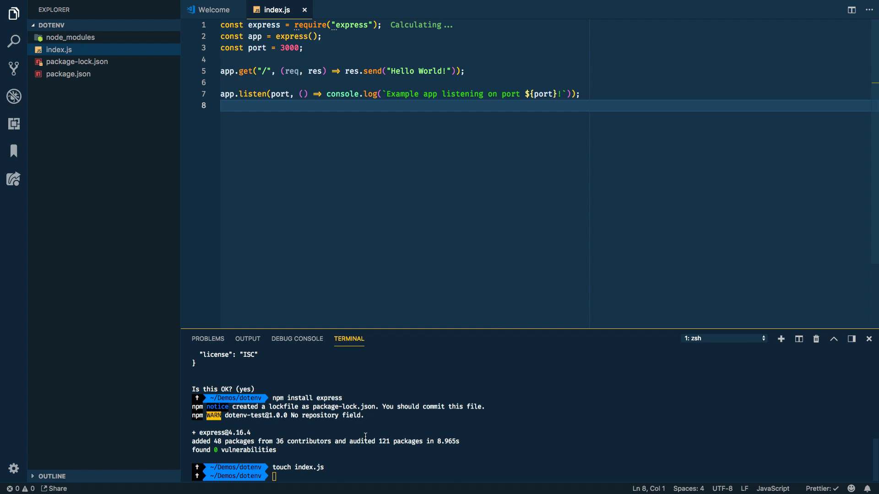
Run node index.js and highlight the hardcoded port 3000 on line 3
type("node index.js")
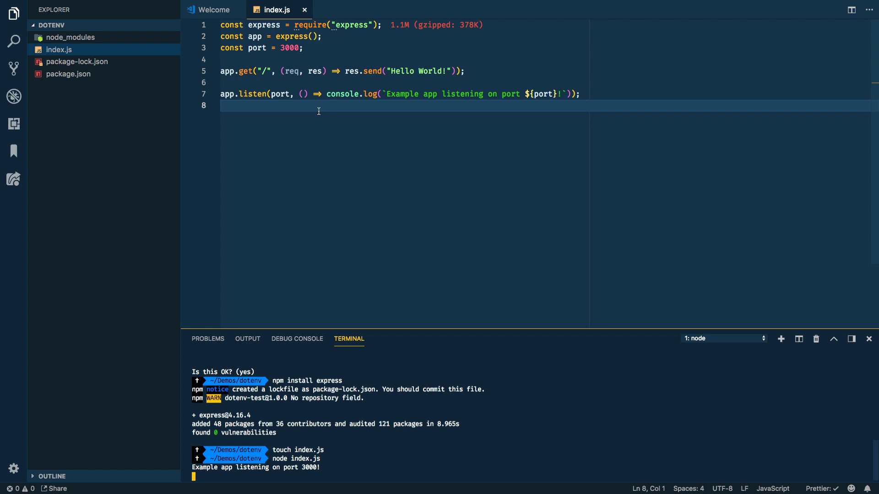
double_click(289, 48)
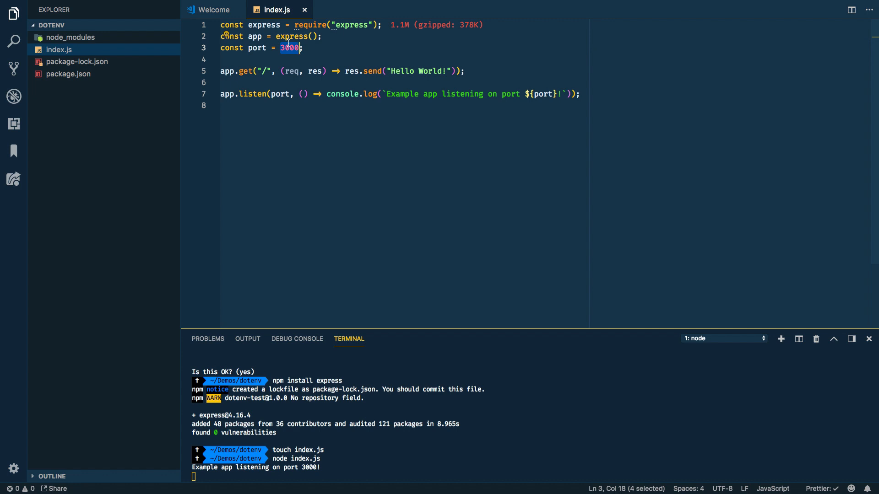
Set the port to process.env.PORT, rerun, and mark the undefined port in the output
type("process.")
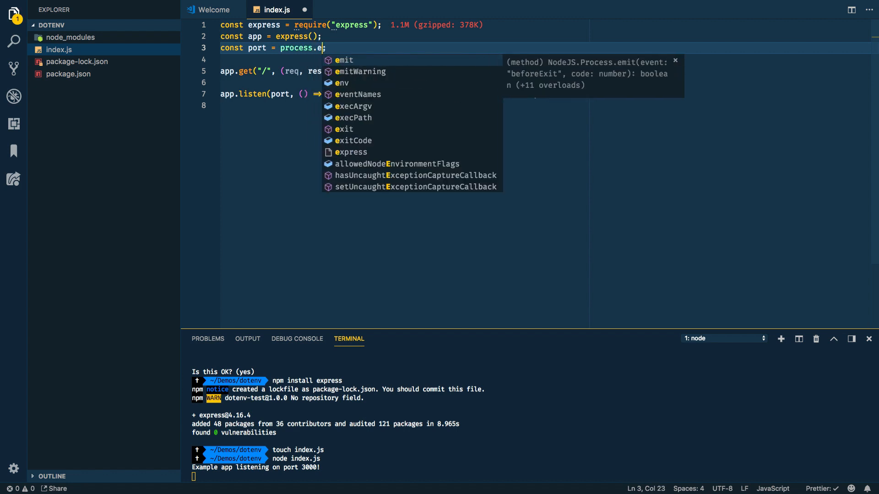
type("env.")
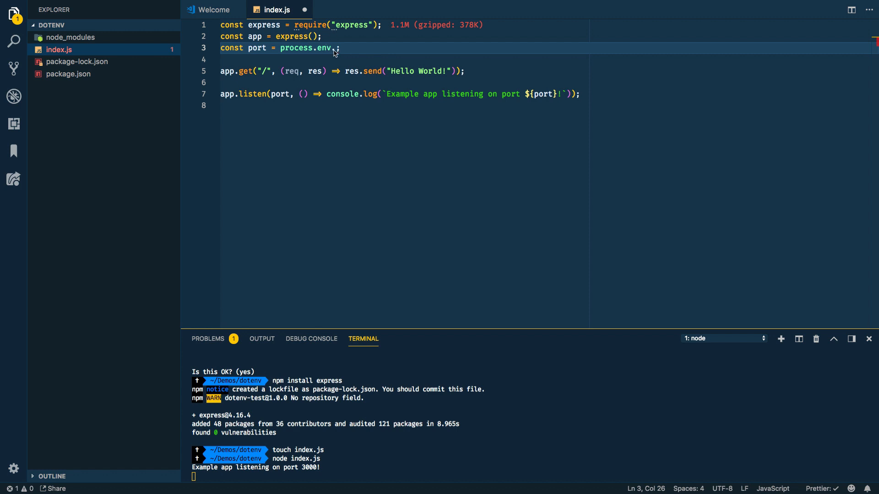
type("PORT")
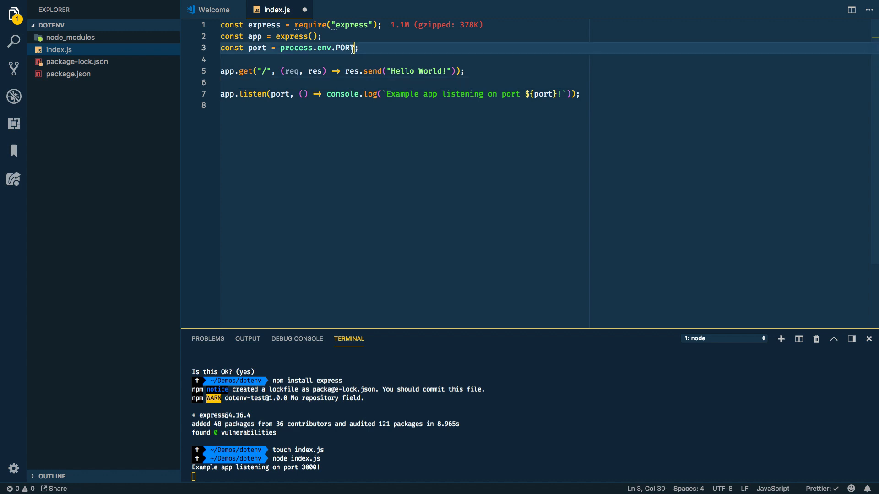
type("_")
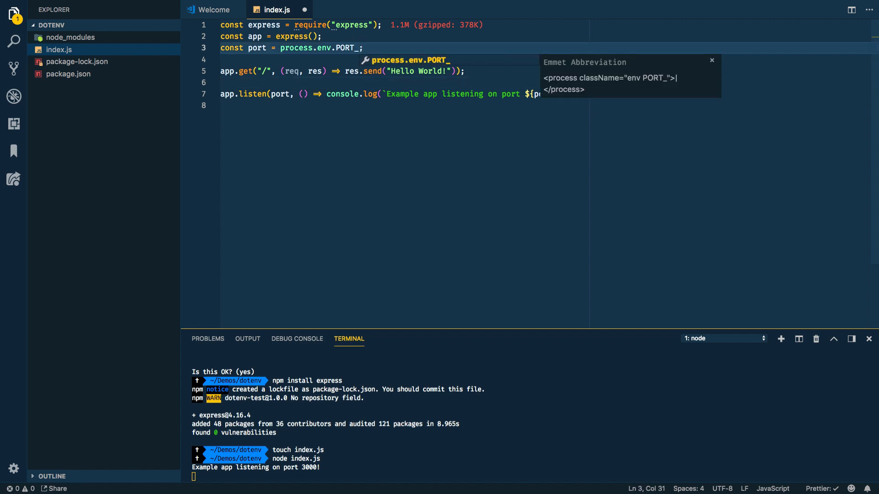
type("DFSD")
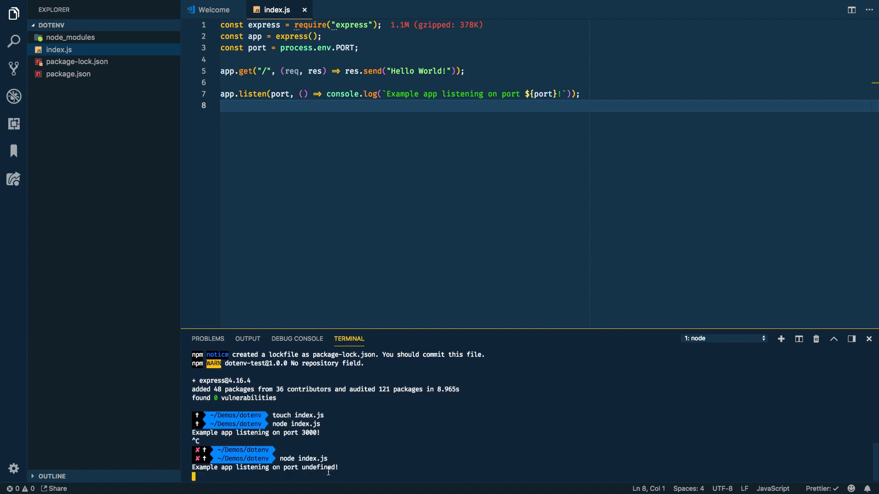
double_click(318, 468)
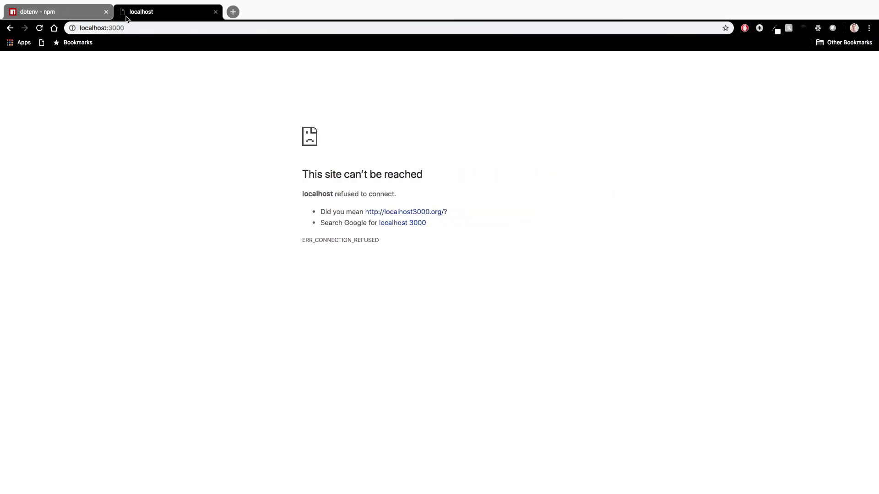
Reload the app's localhost tab in Chrome and see the connection refused
type("localhost:undefin")
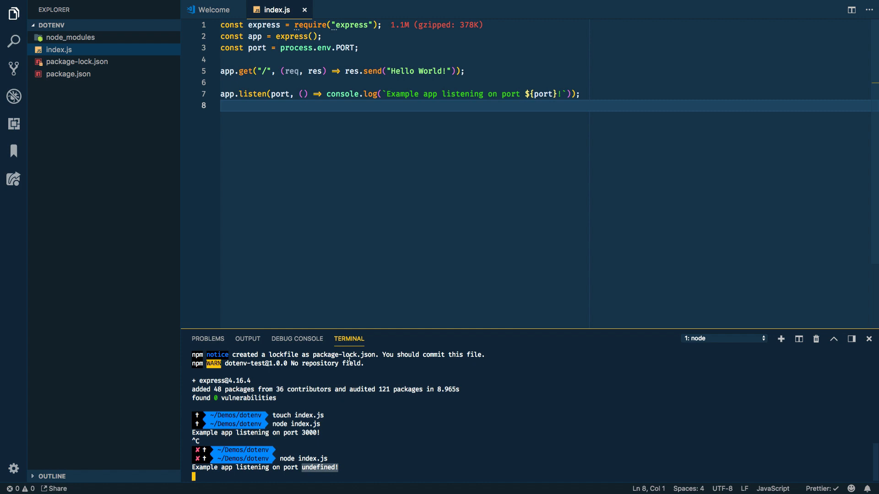
mouse_move(415, 439)
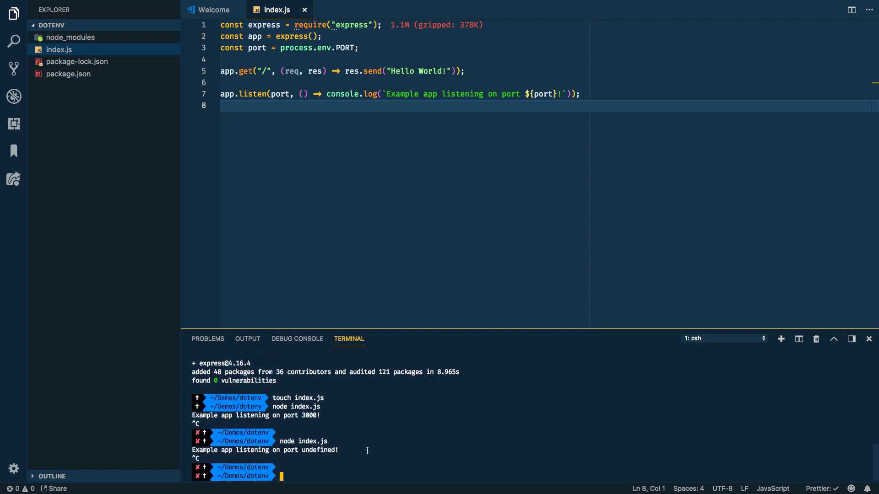
Stop the server and run npm install dotenv, adding dotenv 6.1.0
type("npm install dotenv")
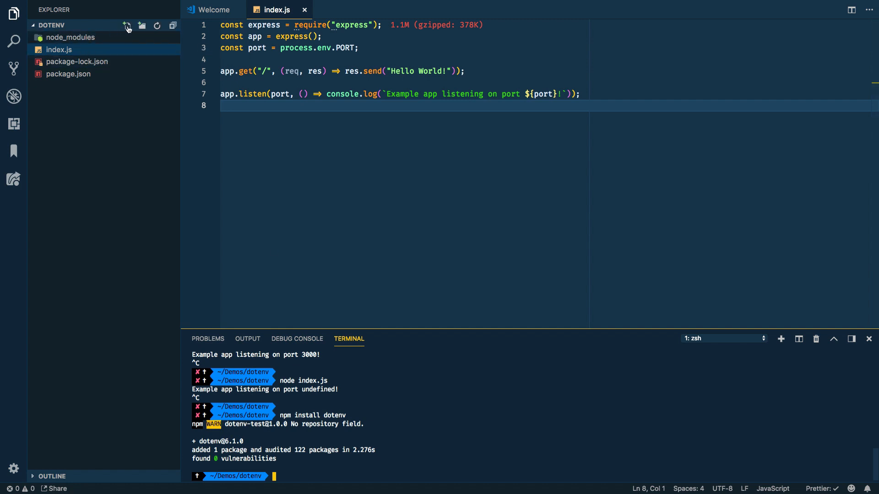
left_click(127, 25)
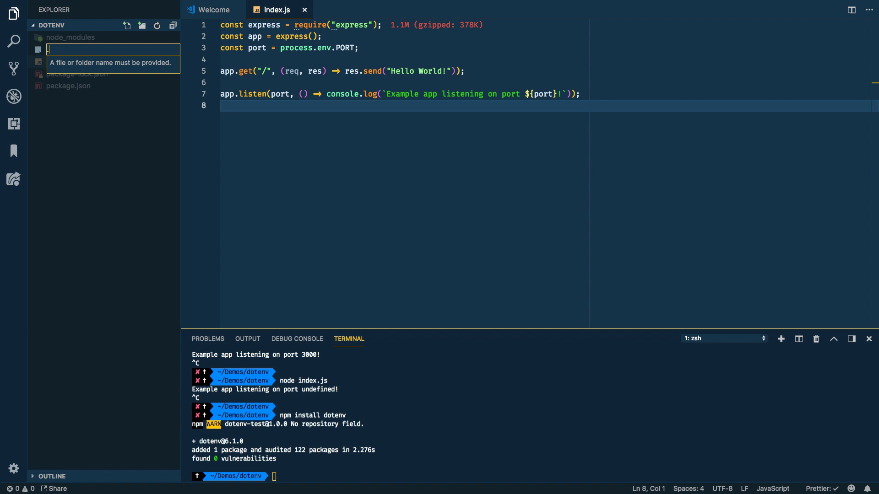
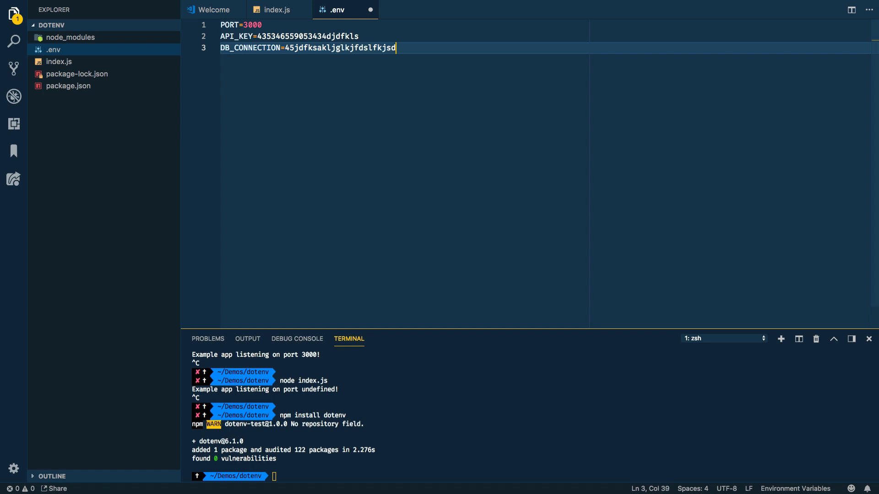
mouse_move(306, 62)
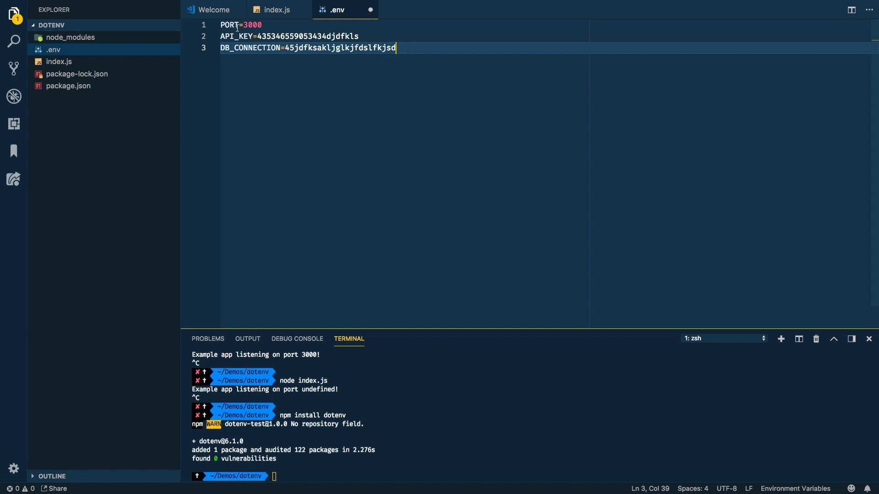
double_click(229, 24)
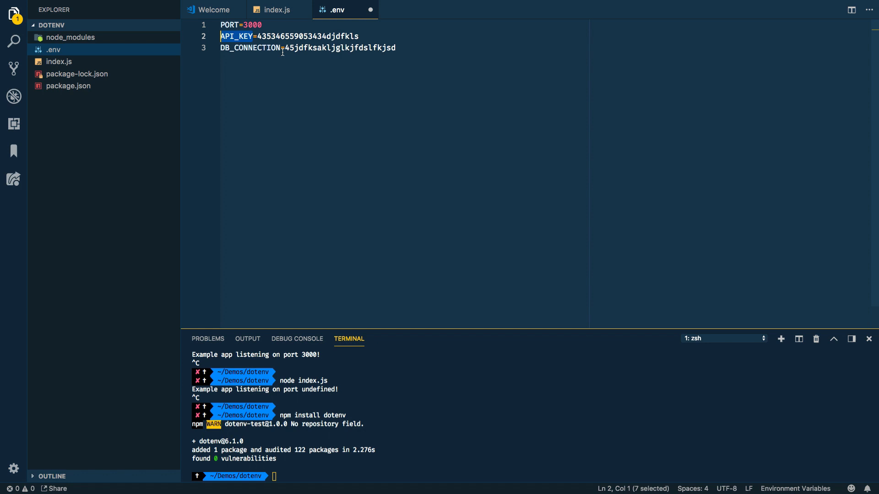
mouse_move(372, 77)
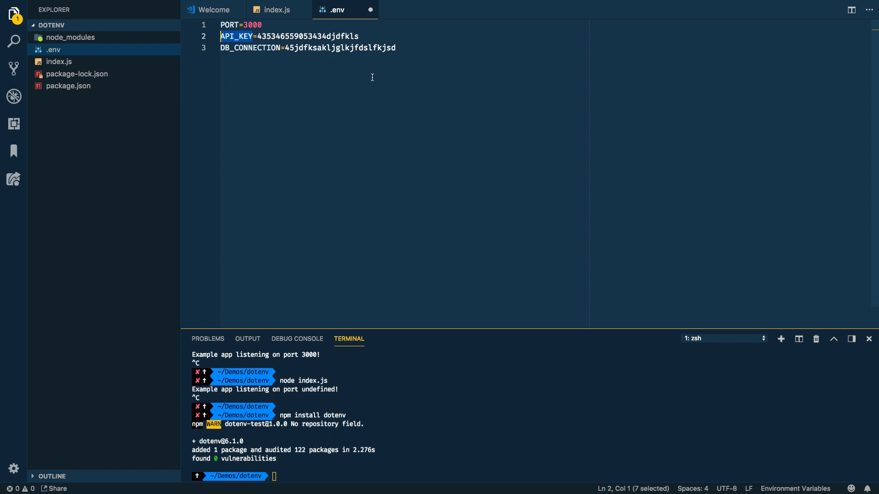
left_click(395, 48)
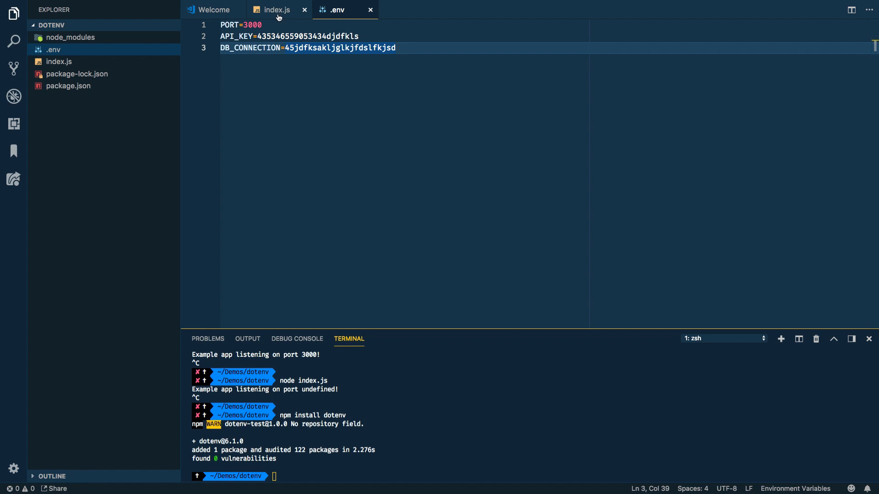
Rerun node index.js and mark the still-undefined port in the output
left_click(275, 9)
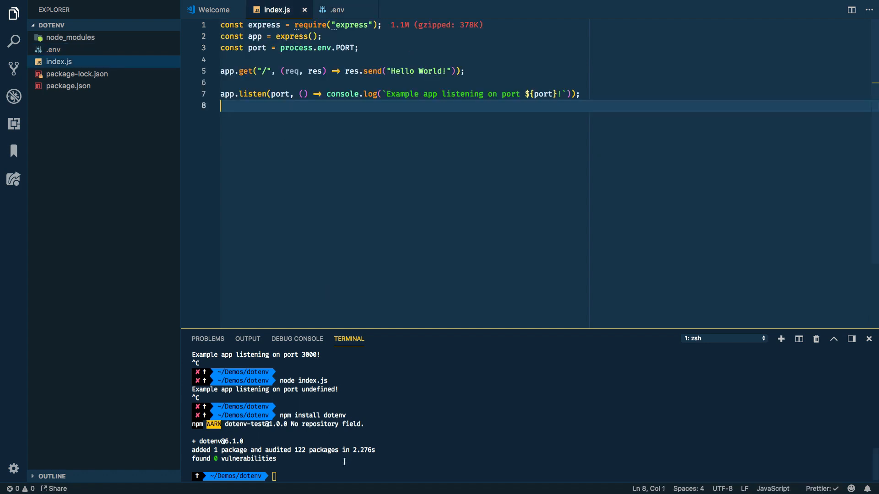
type("node index.js")
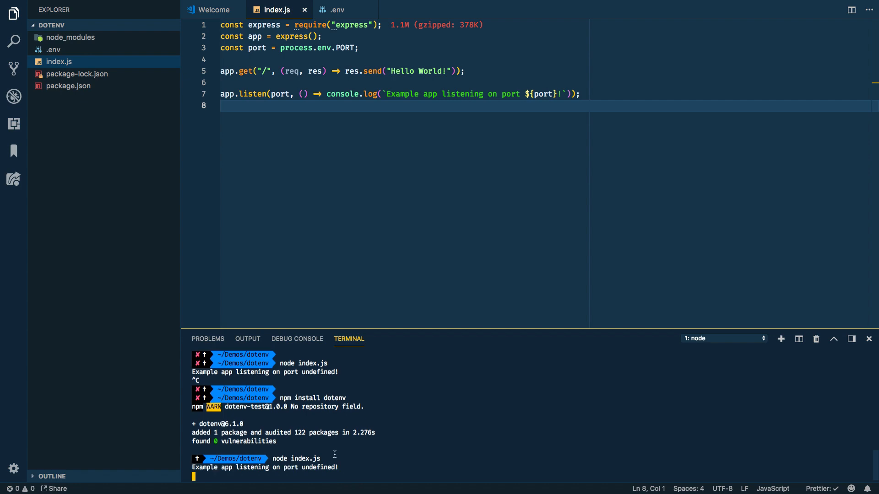
double_click(318, 468)
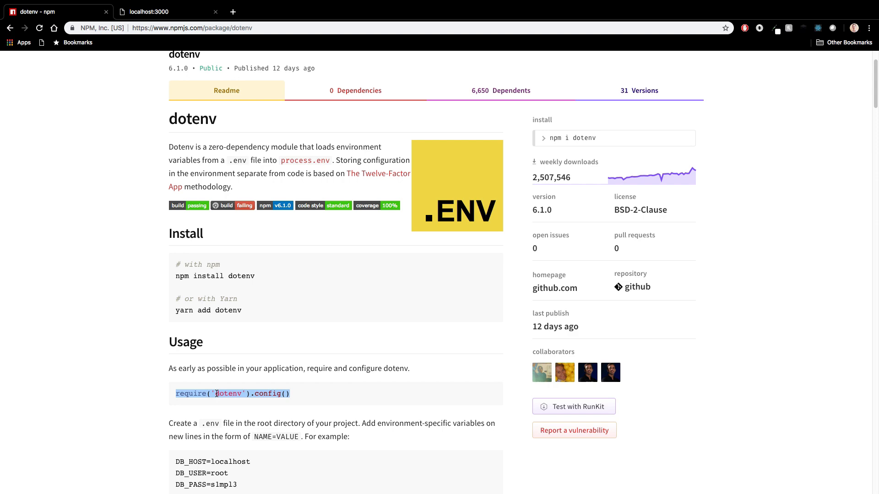
scroll("down", 3)
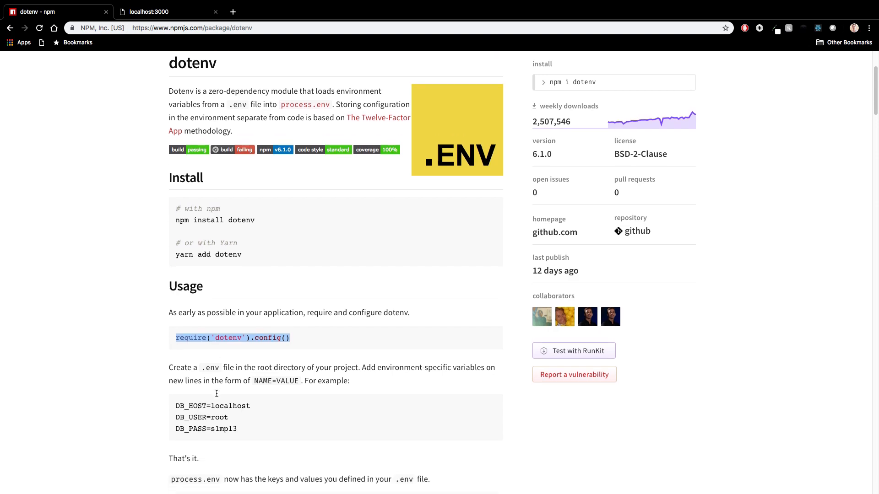
scroll("down", 3)
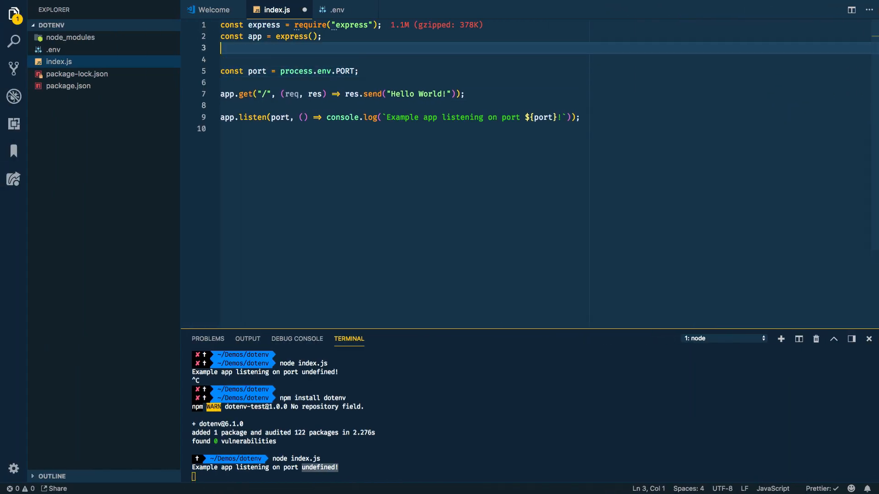
Add require("dotenv").config(); to index.js and start a console.log line
type("require(\"dotenv\").config();")
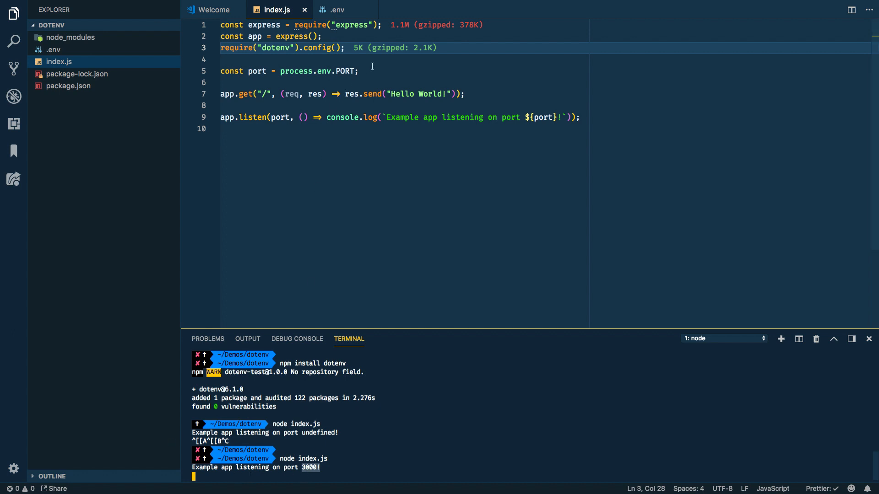
type("console.log(")
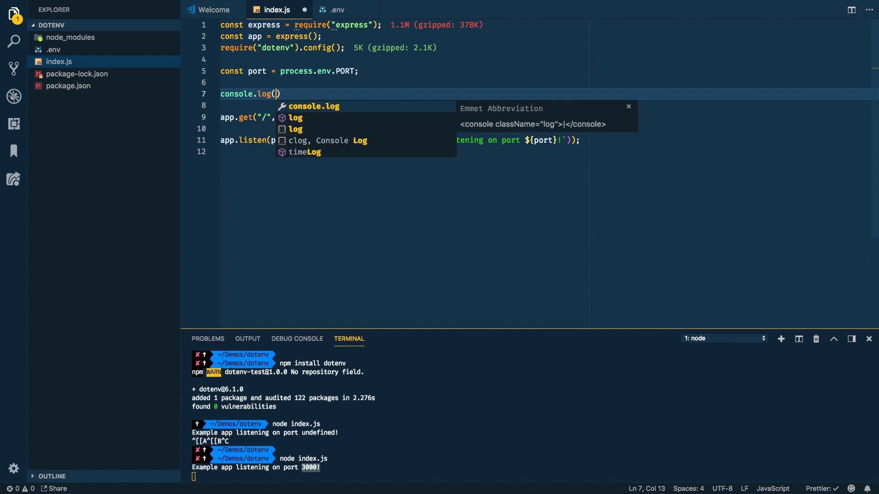
Begin a process.env reference in index.js after checking the variable names in .env
type("process.env.")
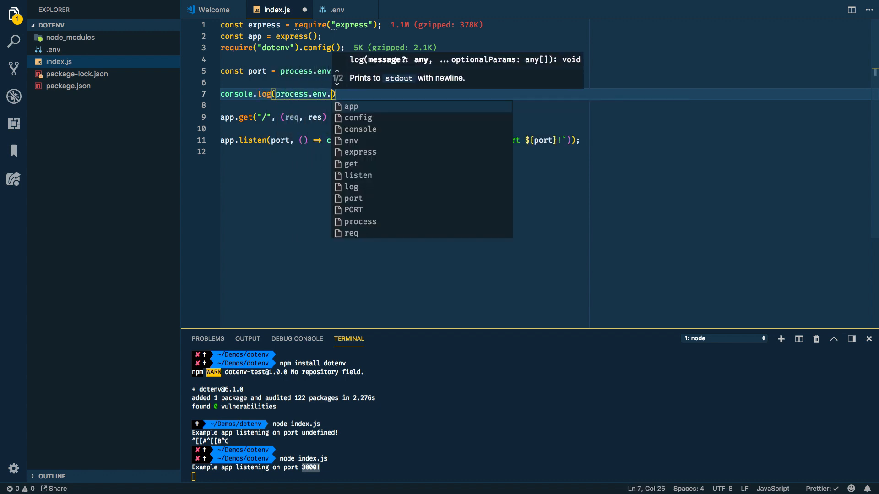
type("P")
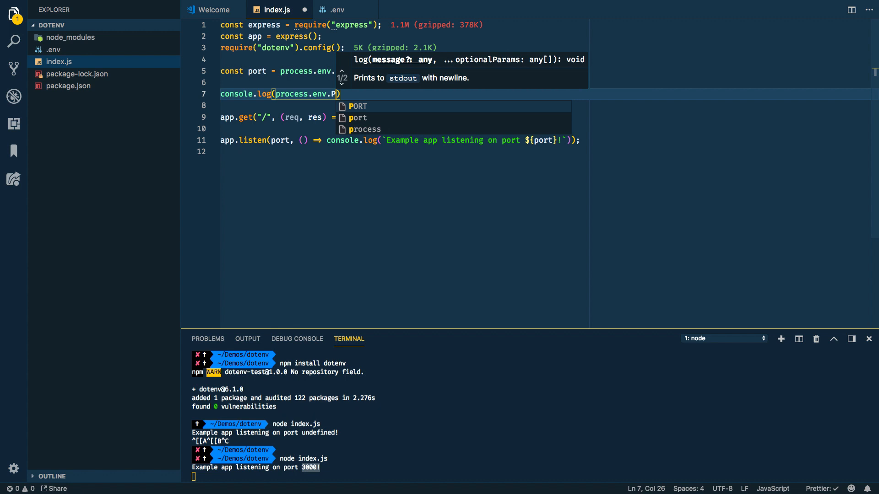
key("Backspace")
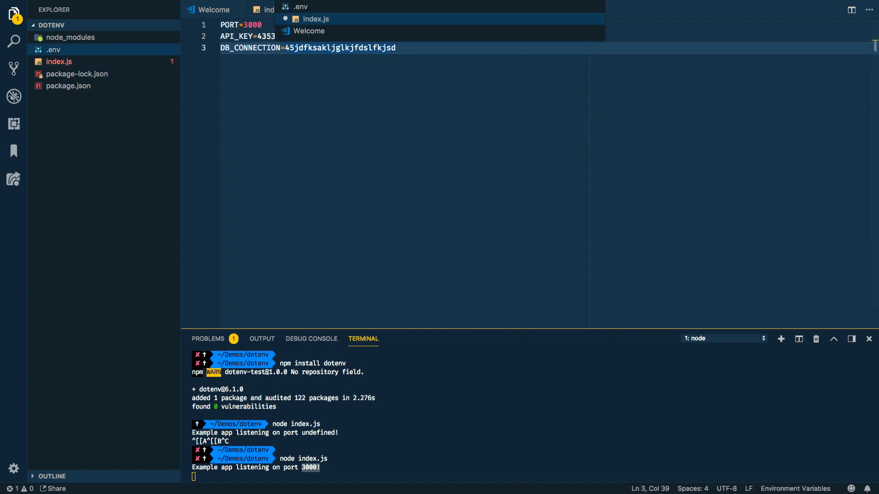
left_click(315, 19)
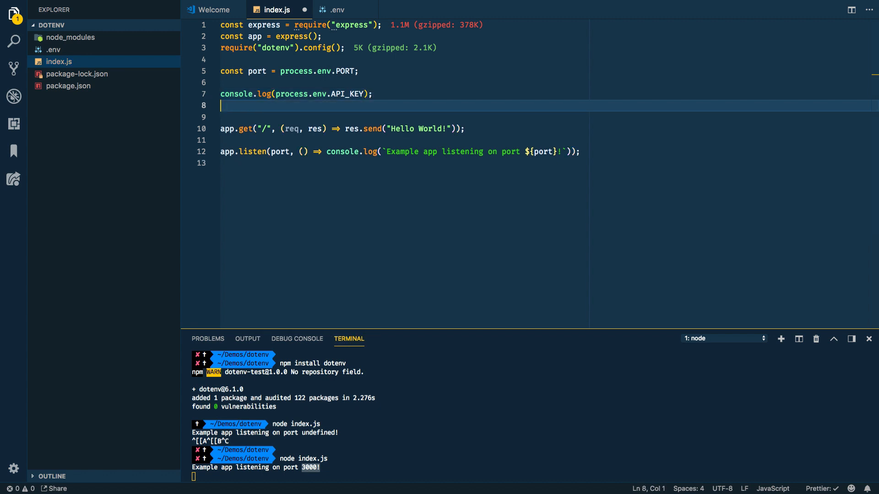
Log process.env.API_KEY and DB_CONNECTION, then confirm port 3000 in the rerun output
type("console.log(process.env.API_KEY);")
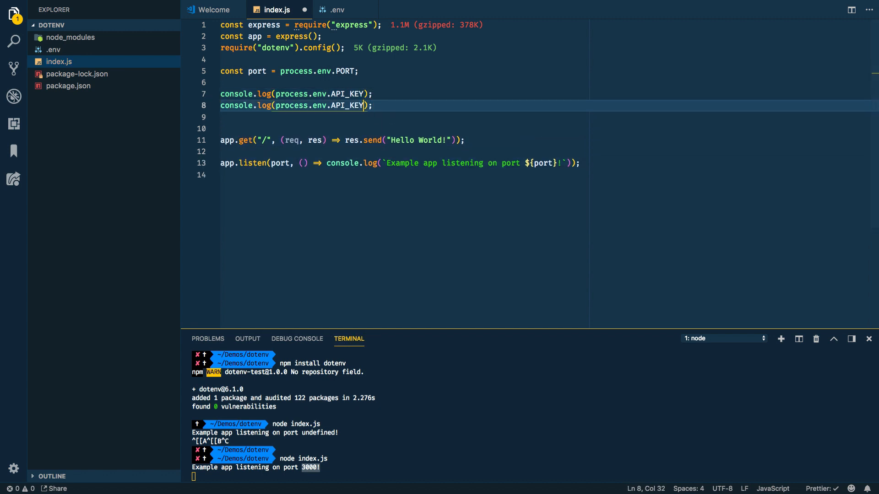
type("DB_C")
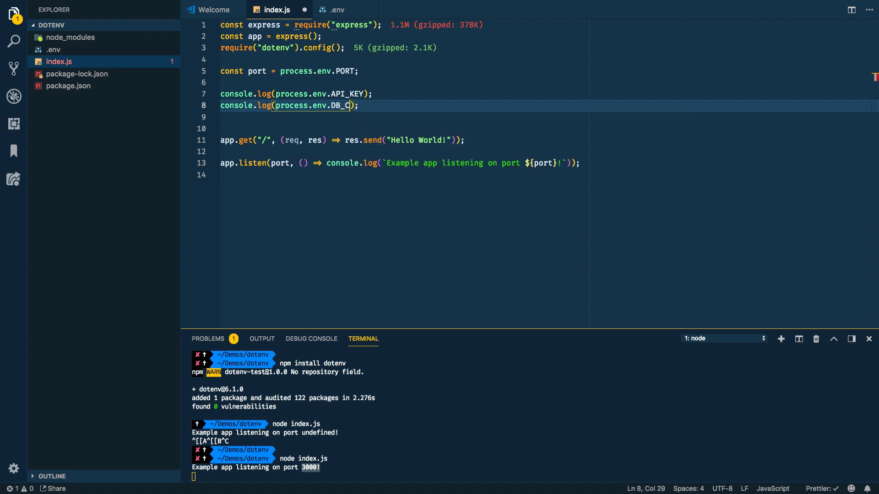
type("ONNEC")
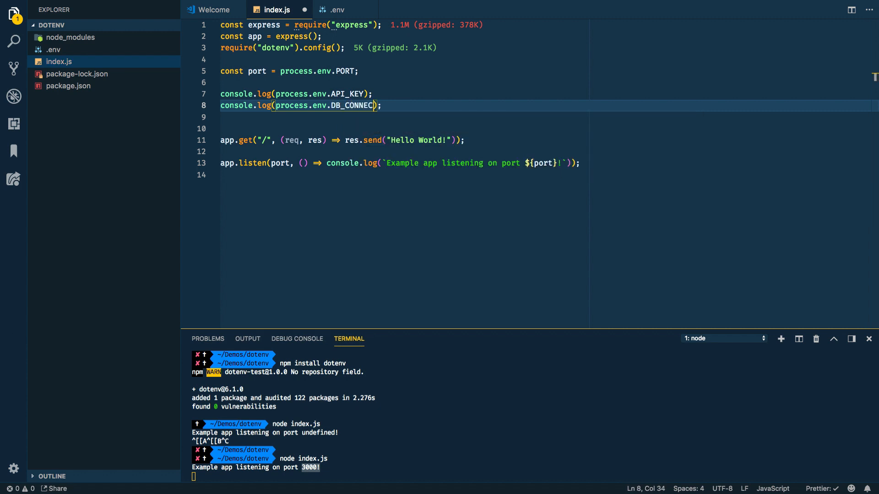
type("TION")
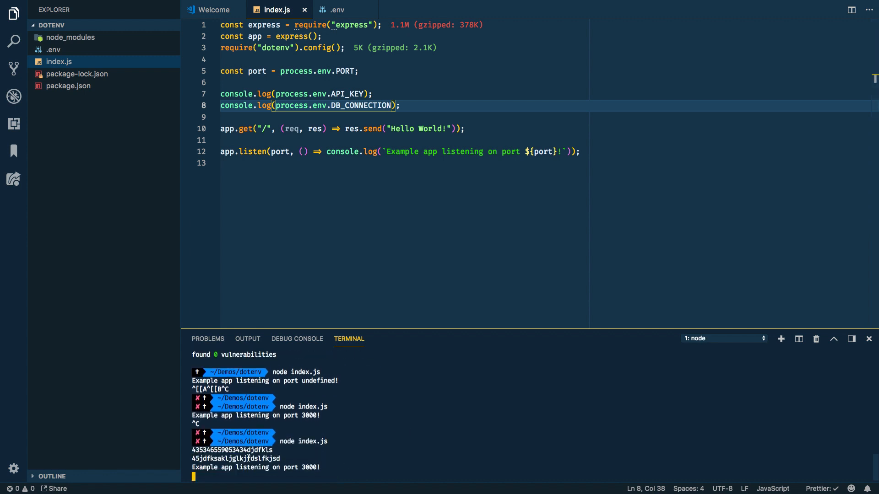
double_click(235, 459)
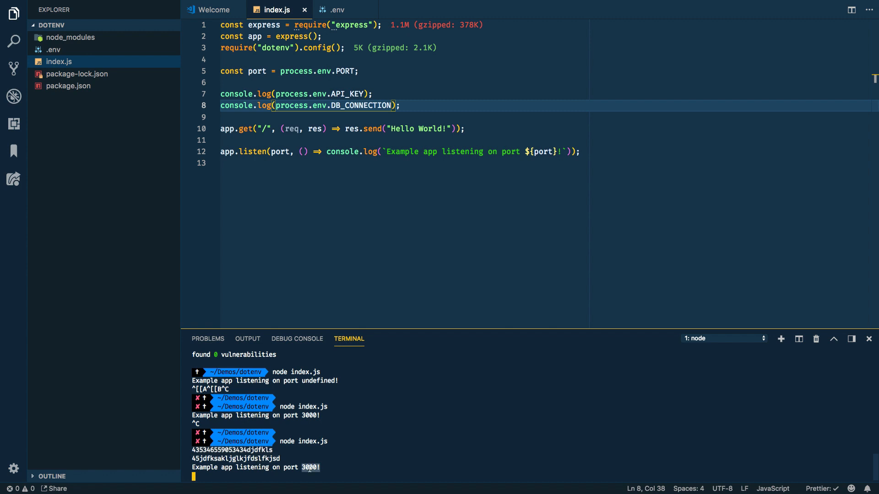
mouse_move(327, 385)
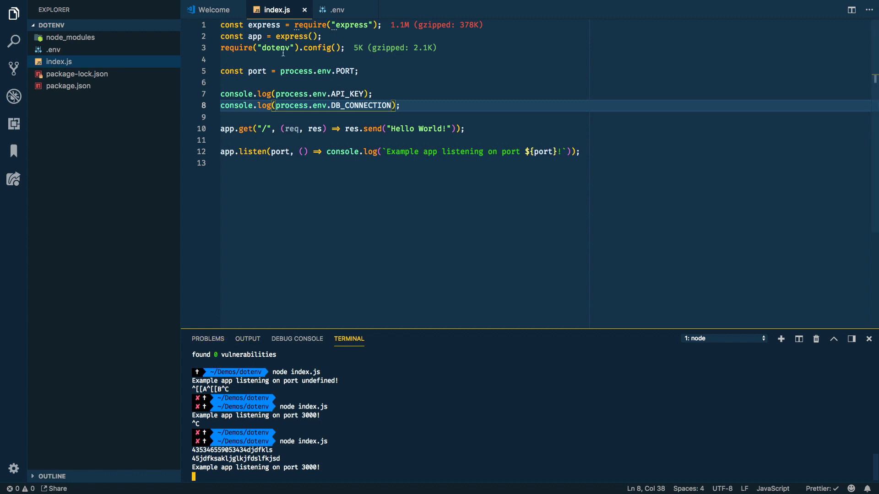
mouse_move(310, 62)
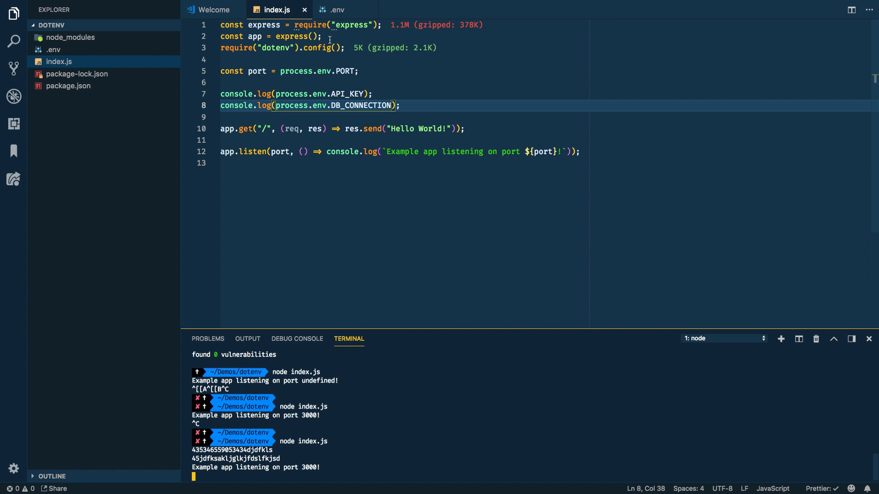
type("if(p")
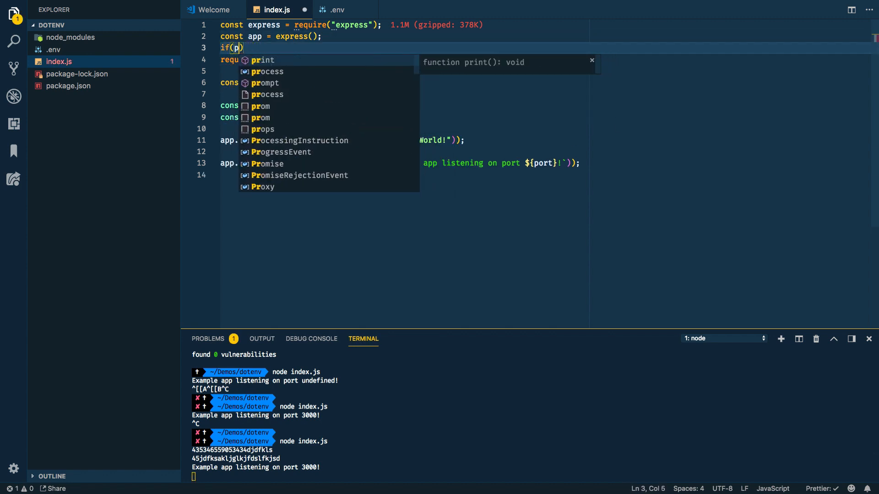
type("development")
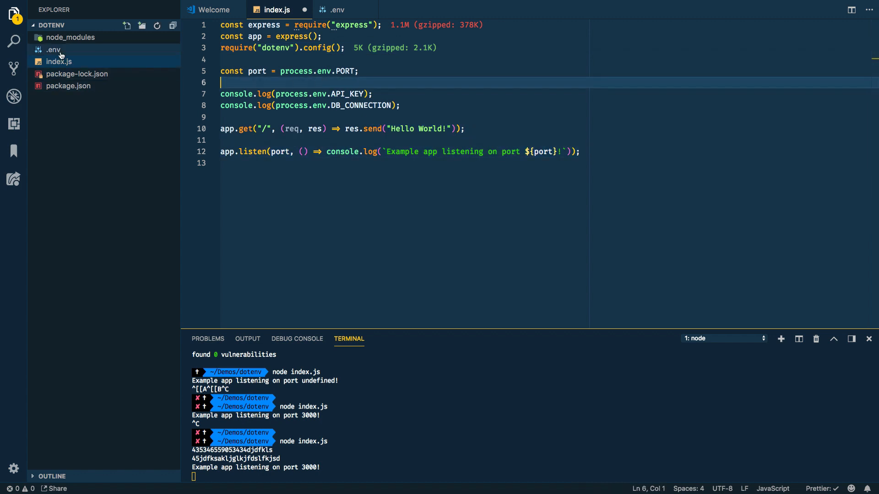
mouse_move(54, 50)
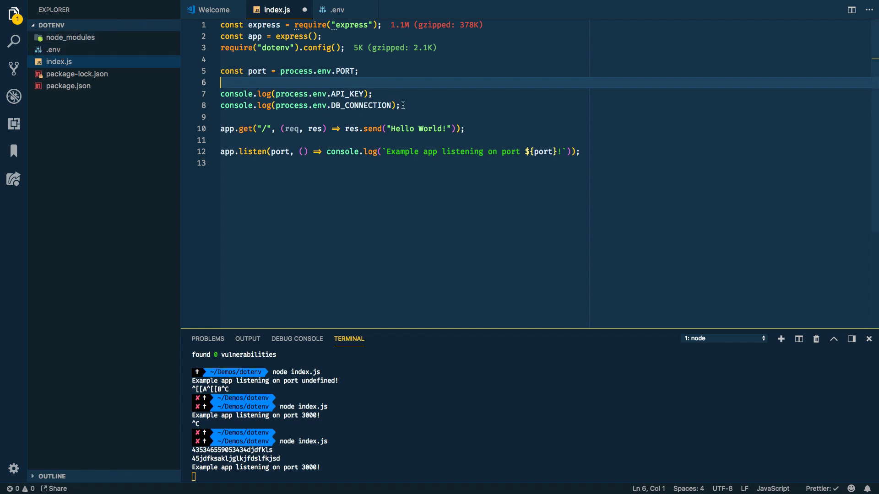
left_click_drag(220, 70, 399, 106)
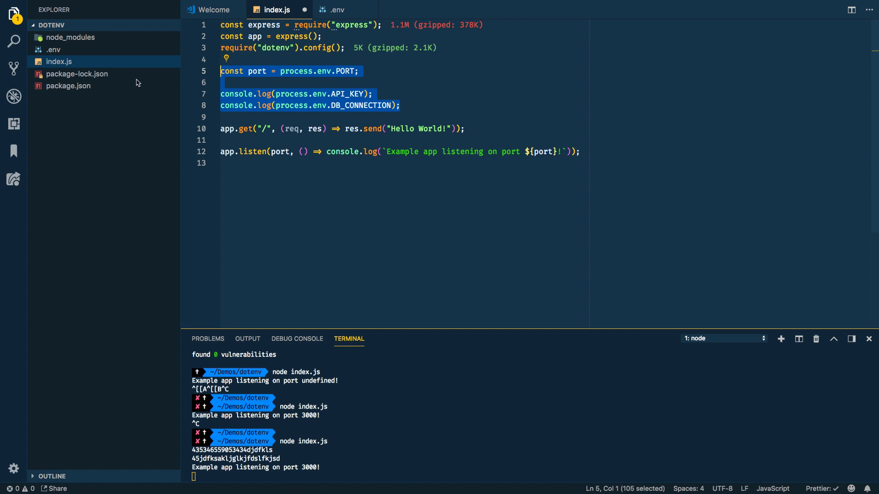
mouse_move(370, 151)
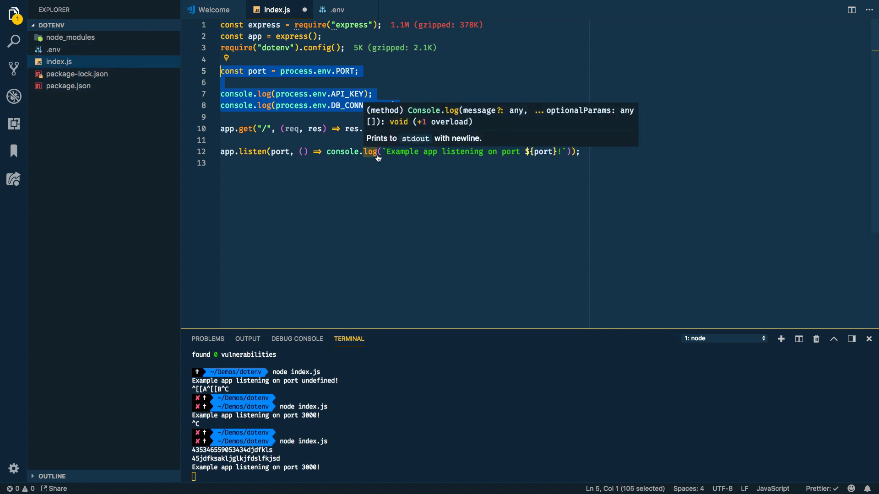